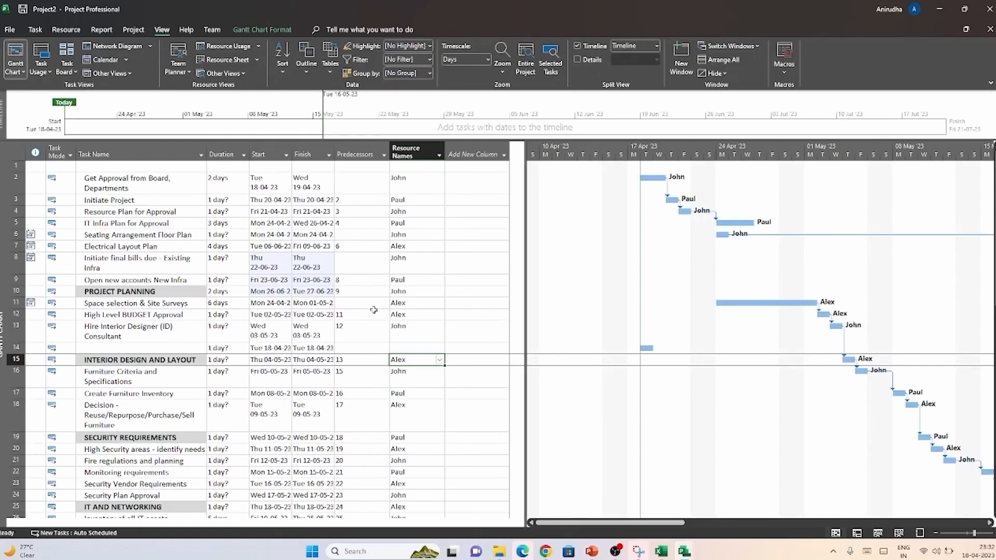
mouse_move(363, 258)
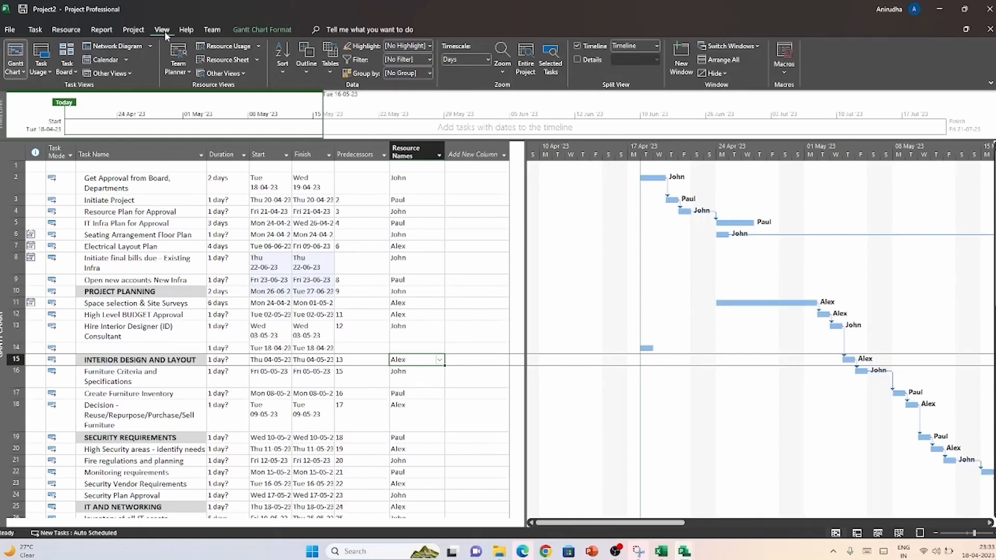
- Reach the Set Baseline dialog from the Project tab's baseline options
click(95, 154)
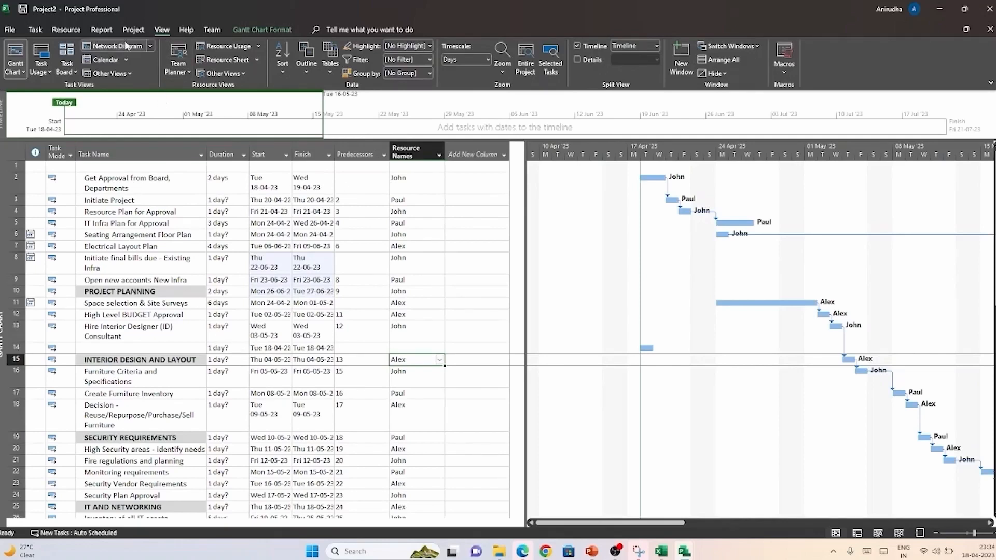
click(133, 29)
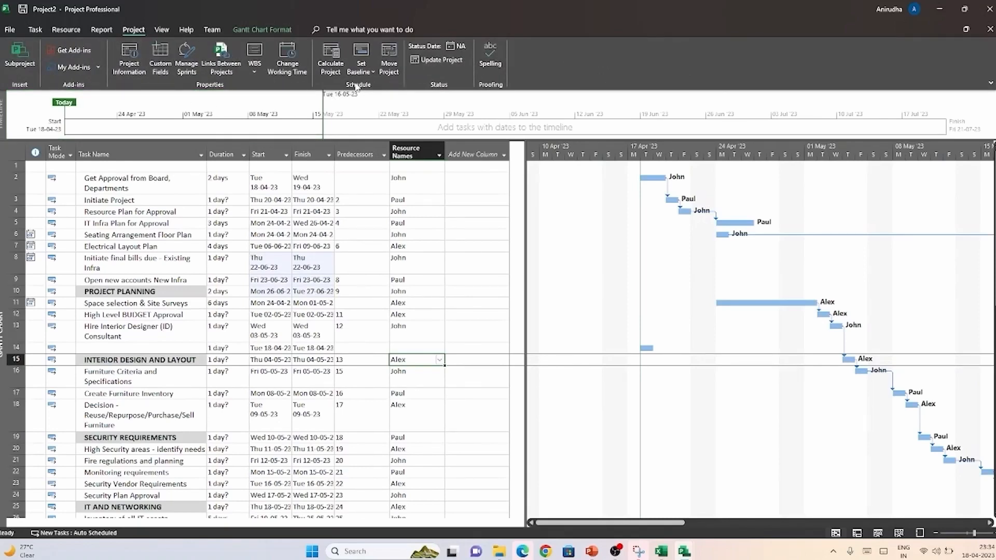
mouse_move(361, 57)
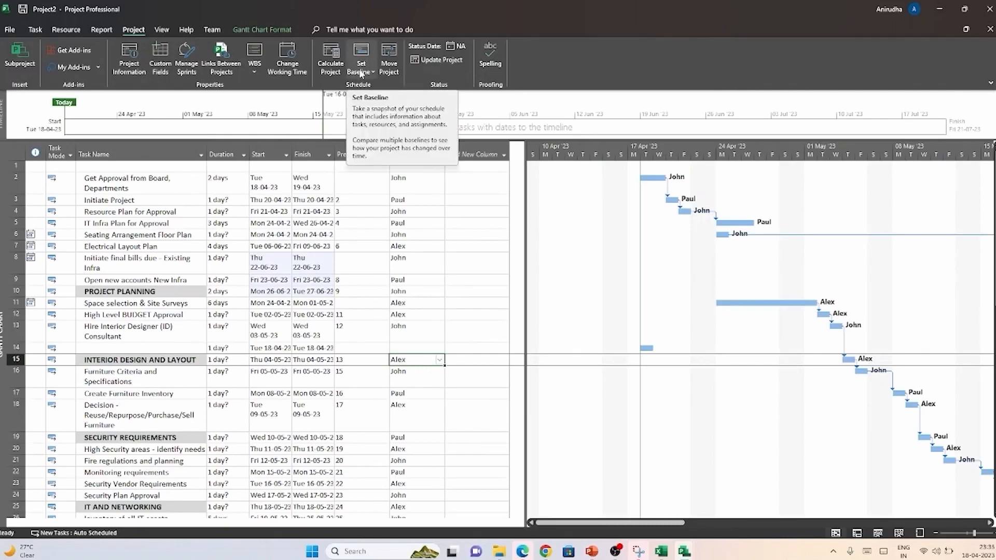
click(374, 72)
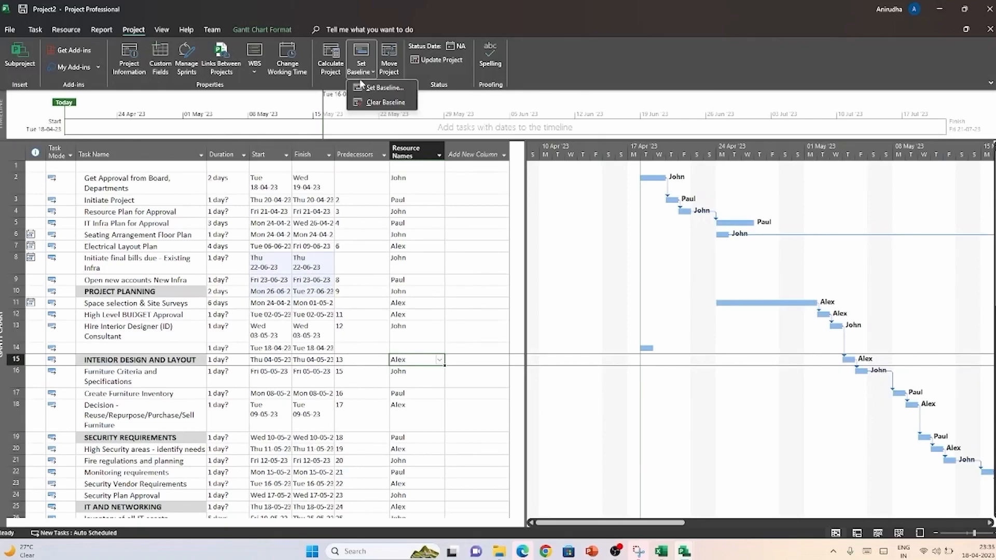
click(381, 87)
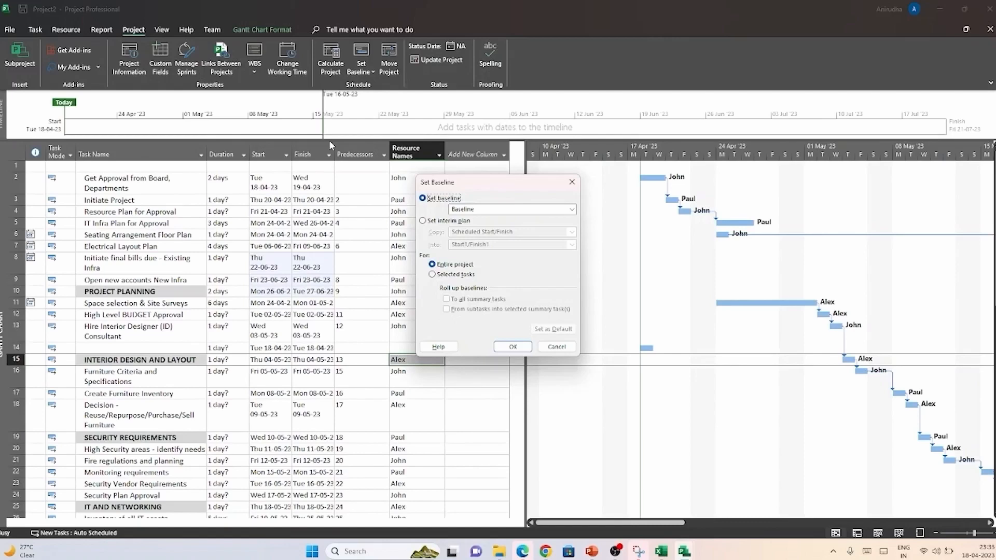
click(570, 209)
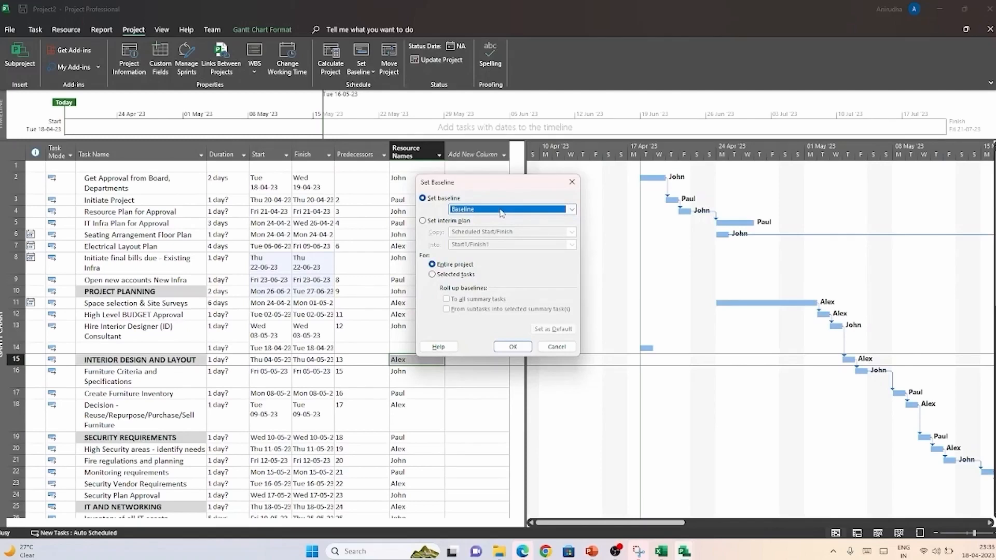
click(571, 209)
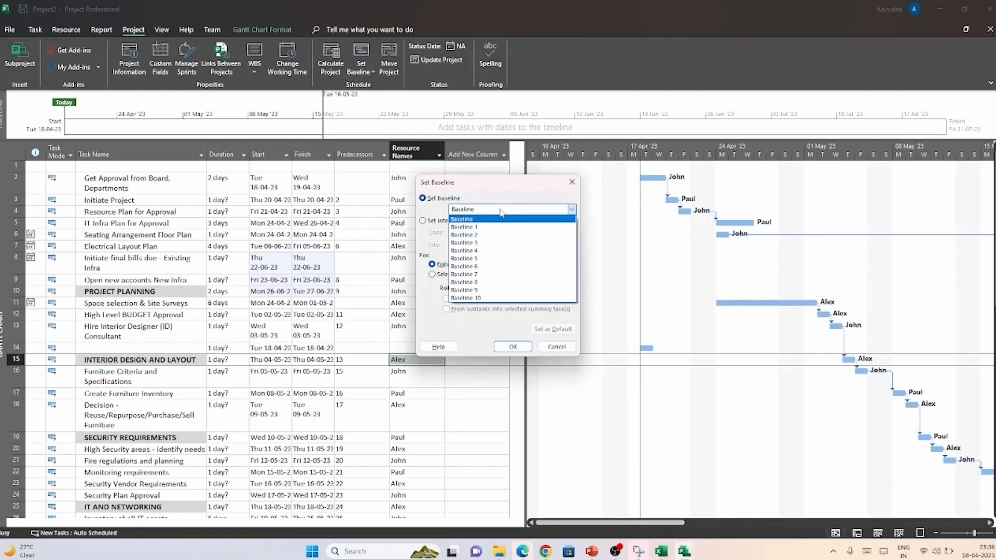
mouse_move(501, 219)
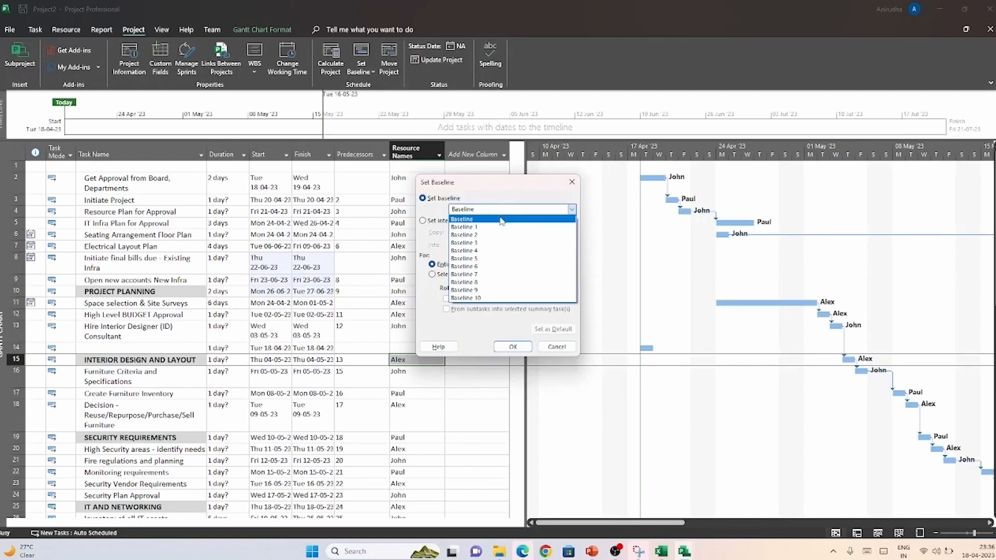
click(461, 219)
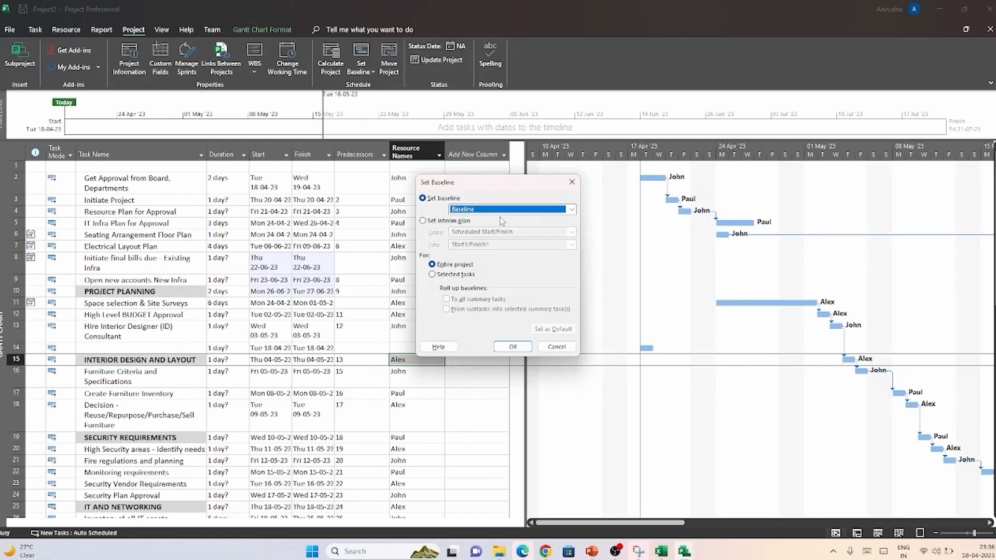
mouse_move(475, 273)
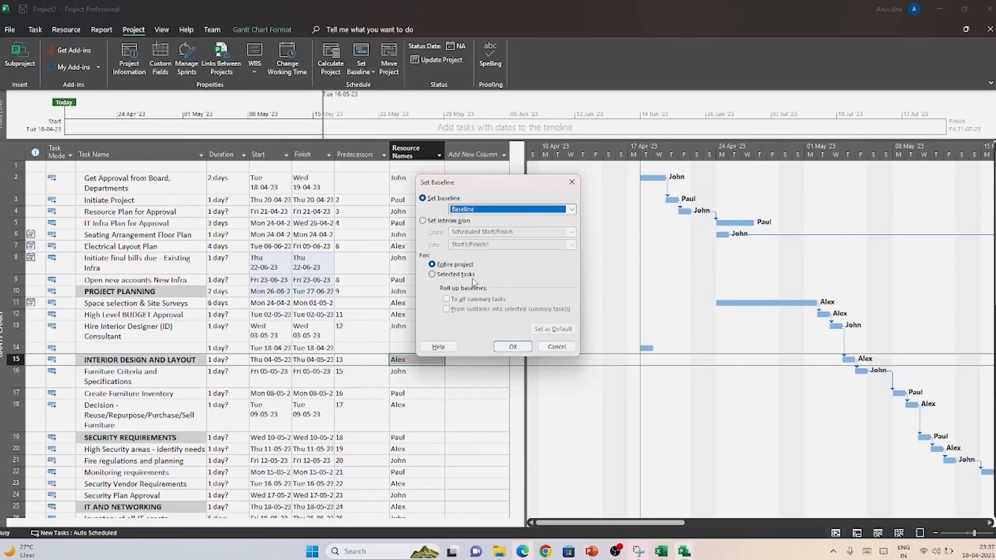
- Confirm the baseline for the entire project and move to the view commands
click(512, 346)
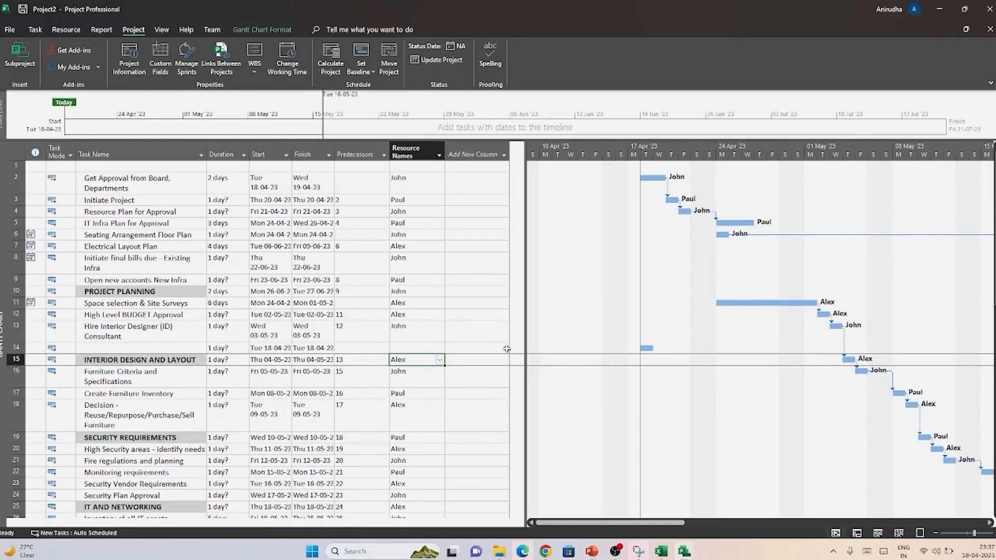
click(162, 29)
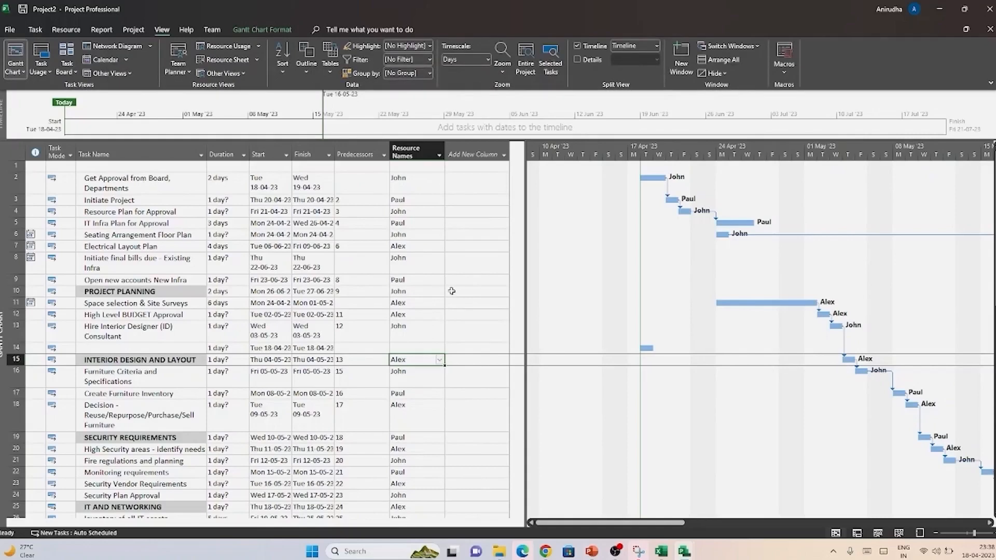
mouse_move(452, 265)
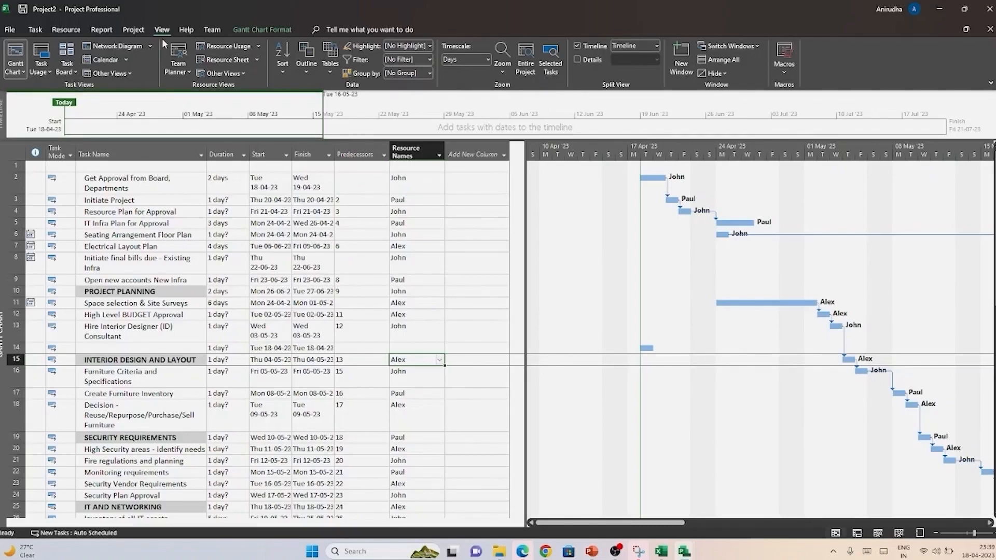
- Switch the task sheet to the Variance table with Baseline Start and Finish columns
click(329, 56)
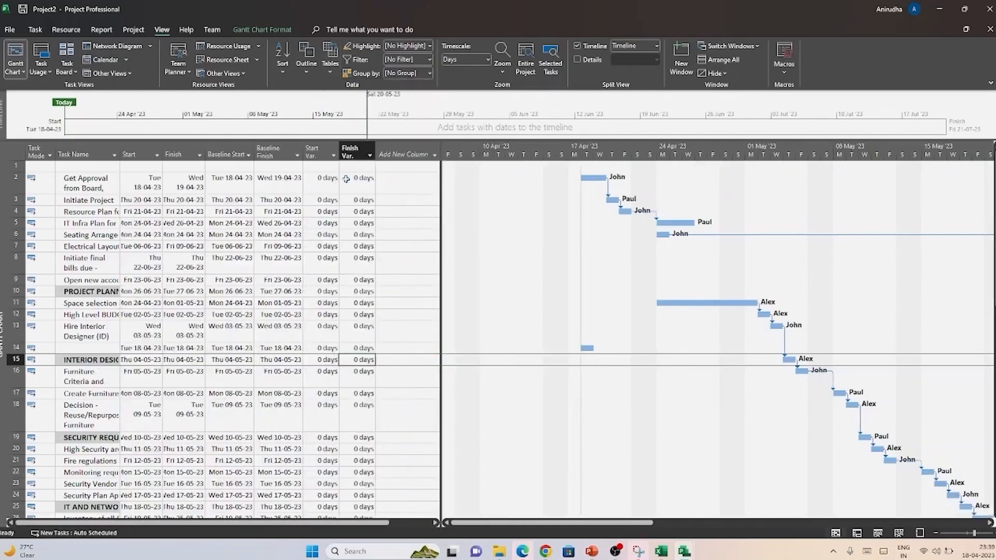
mouse_move(445, 223)
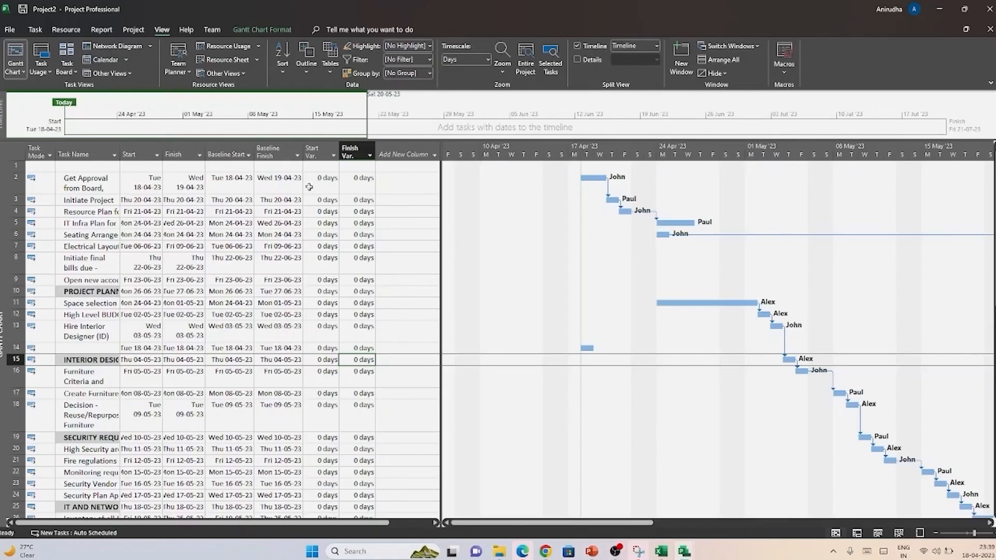
mouse_move(309, 187)
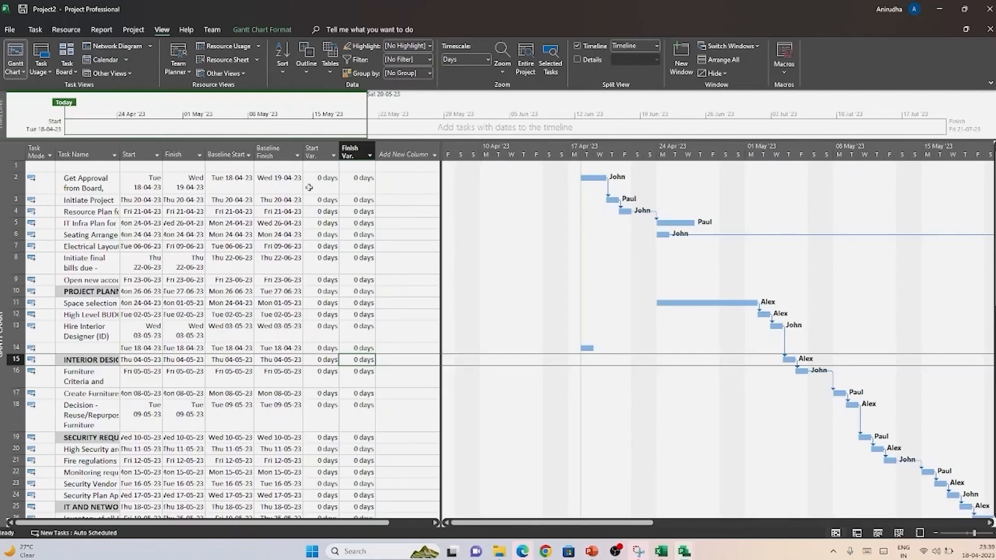